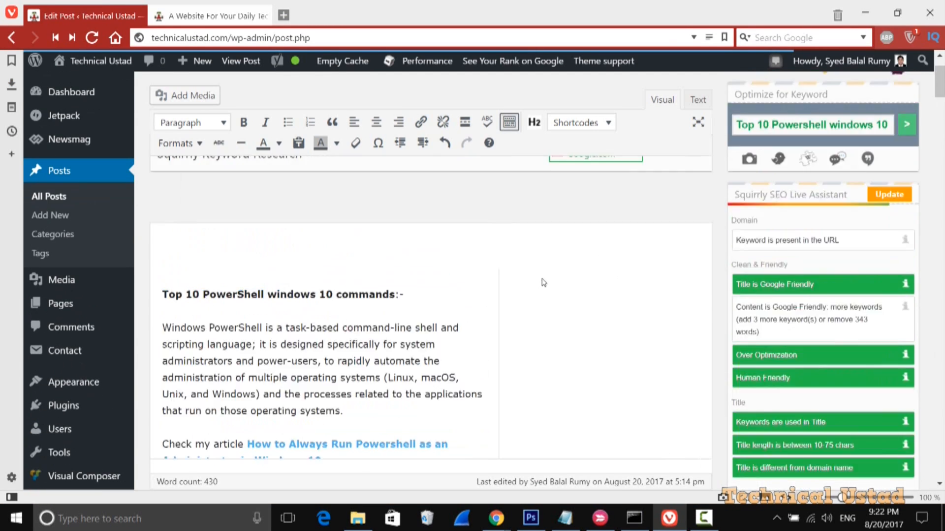
# Search Google for 'google search console' and open the Google Search Console result.
pyautogui.scroll(3)
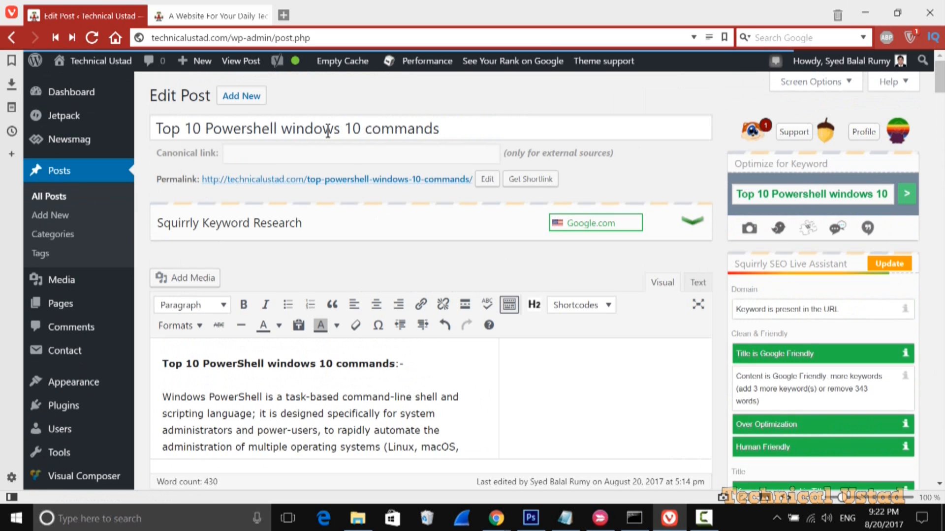
pyautogui.moveTo(413, 248)
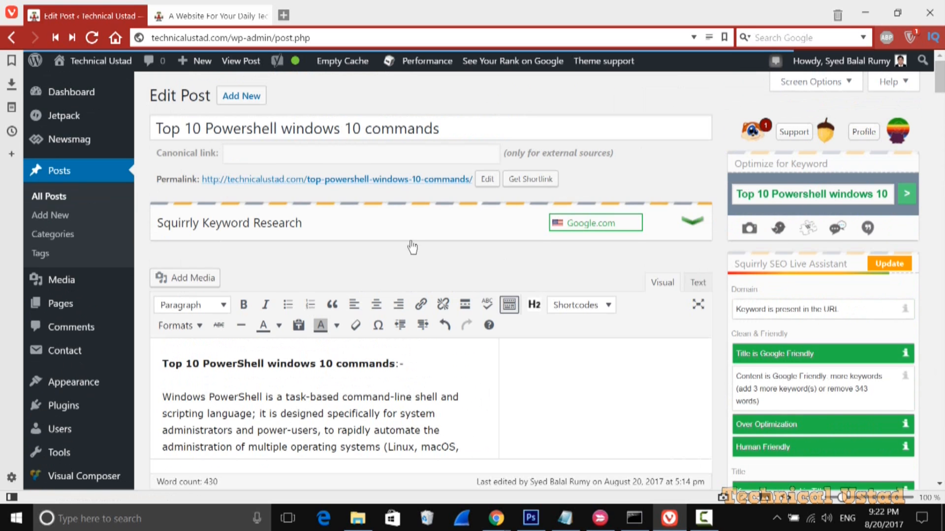
pyautogui.scroll(-3)
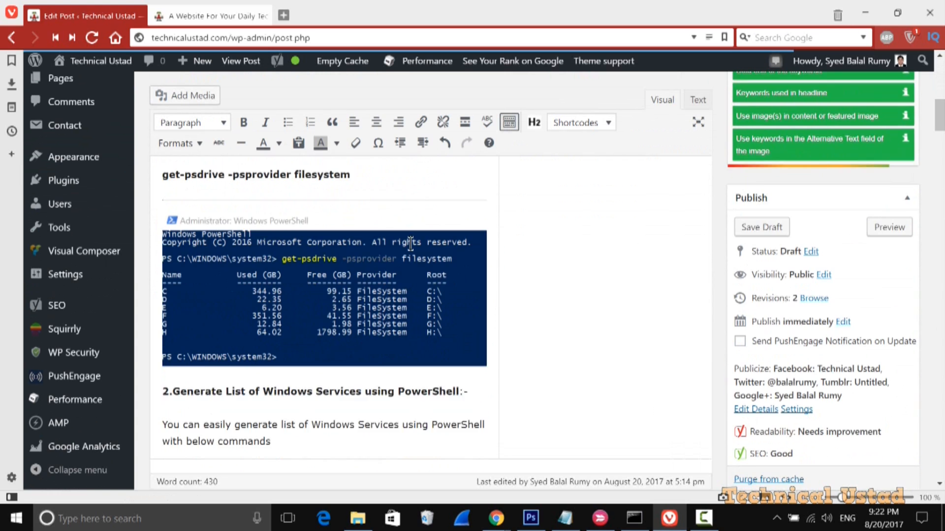
pyautogui.scroll(-3)
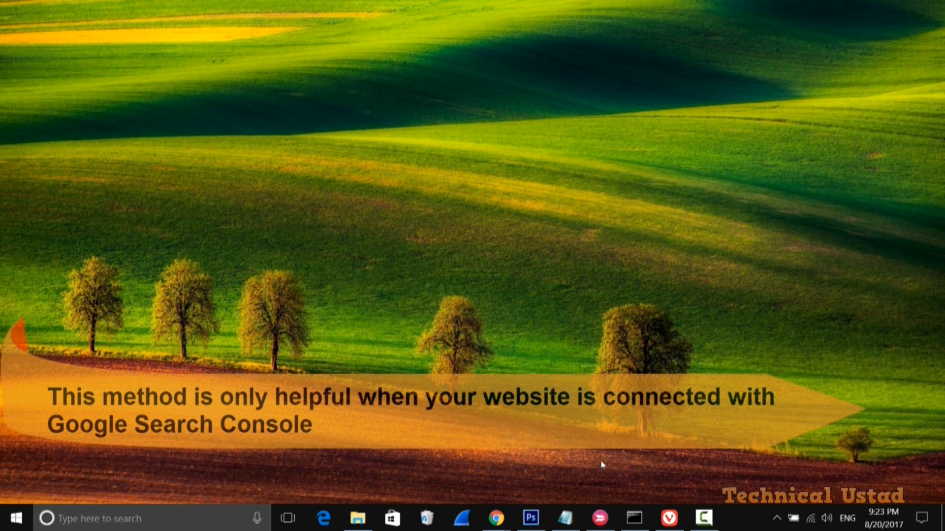
pyautogui.click(494, 518)
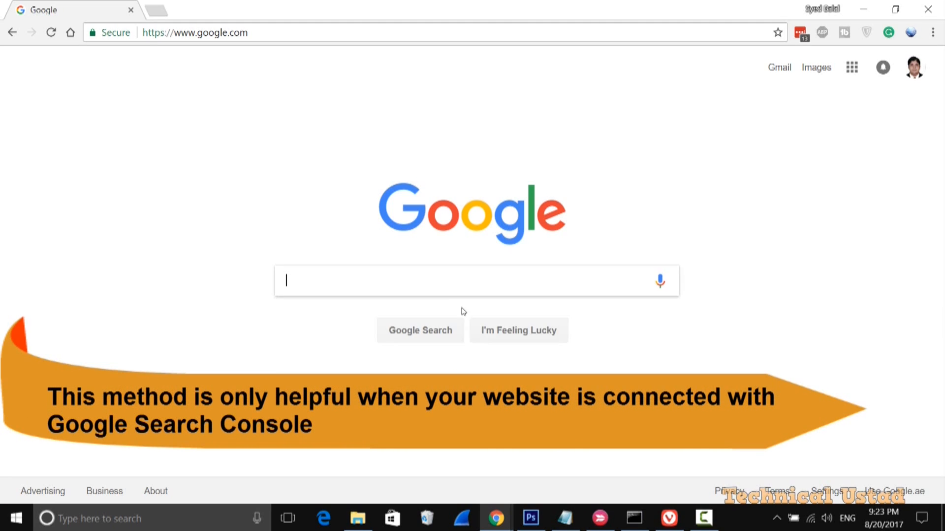
pyautogui.write('google')
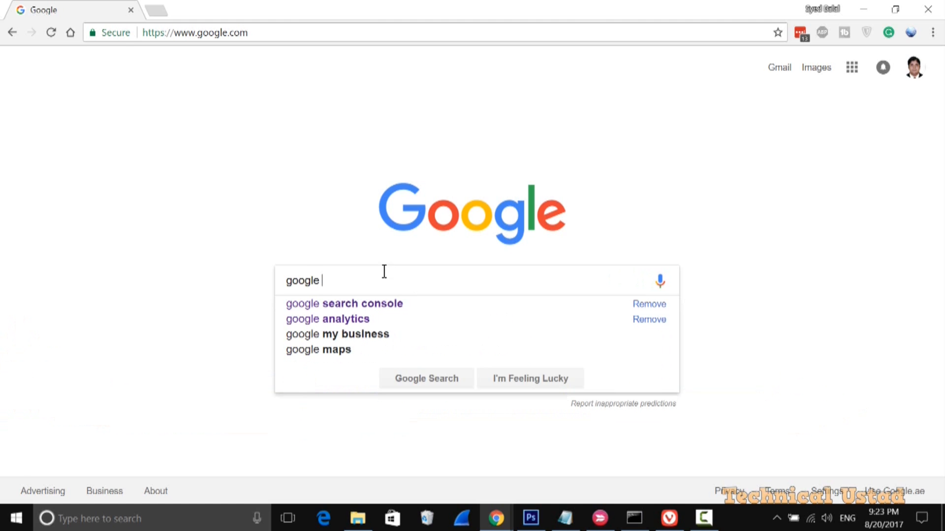
pyautogui.click(343, 303)
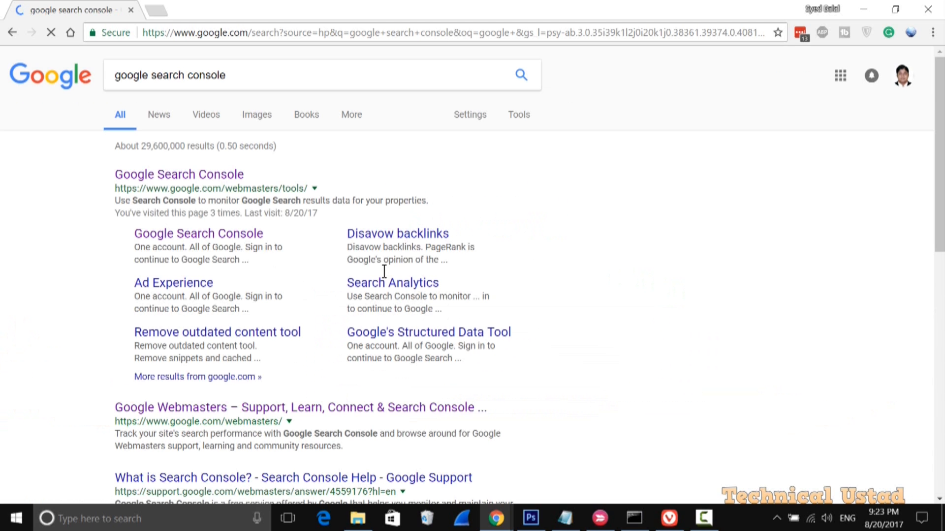
pyautogui.click(178, 175)
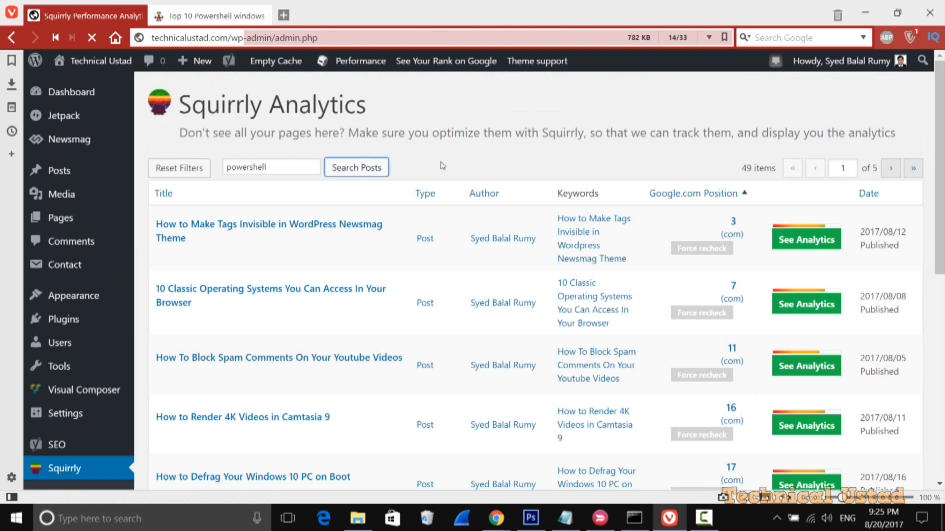
# Search Squirrly's tracked posts for 'powershell' and scroll to the new post's SEO analytics.
pyautogui.click(805, 309)
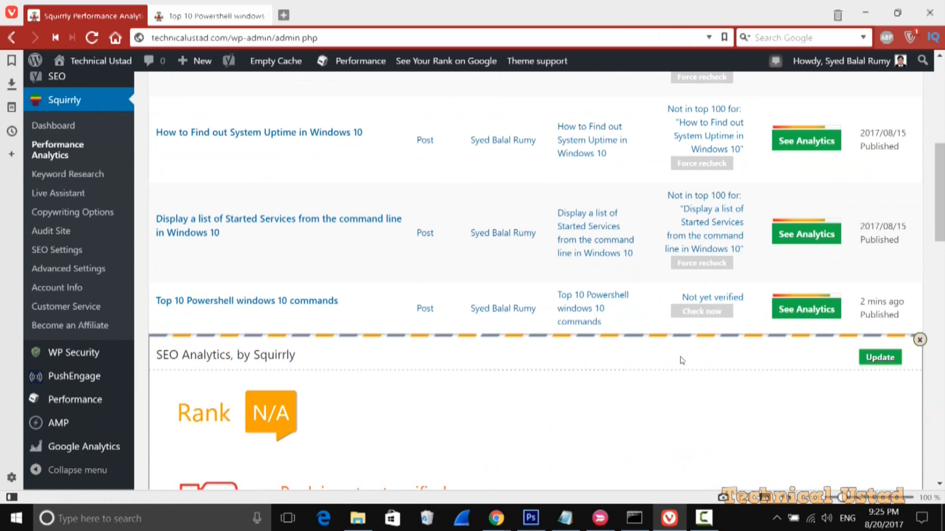
pyautogui.scroll(-3)
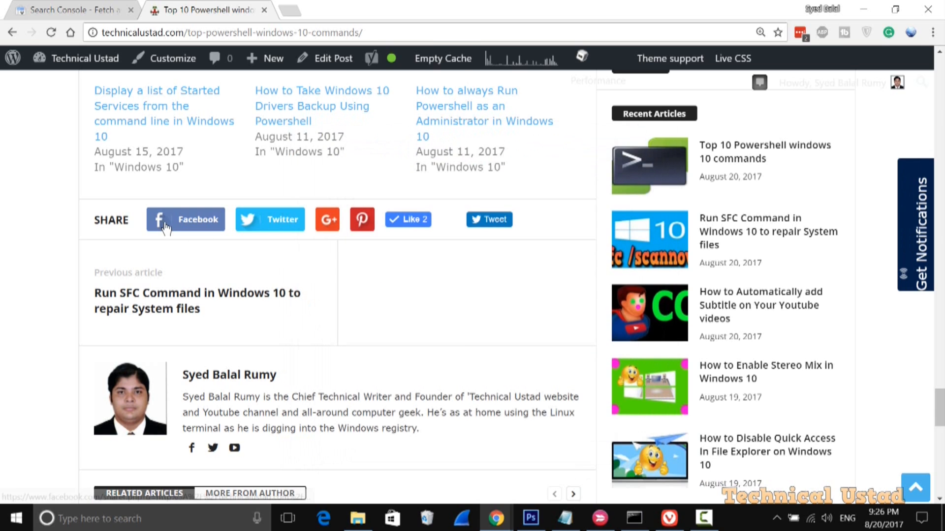
# Share the live 'Top 10 Powershell windows 10 commands' post to Facebook.
pyautogui.click(72, 9)
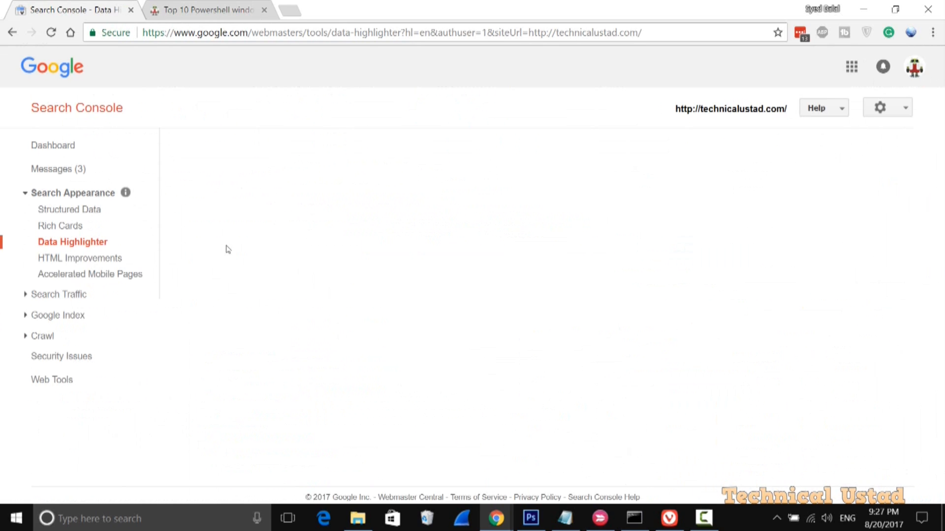